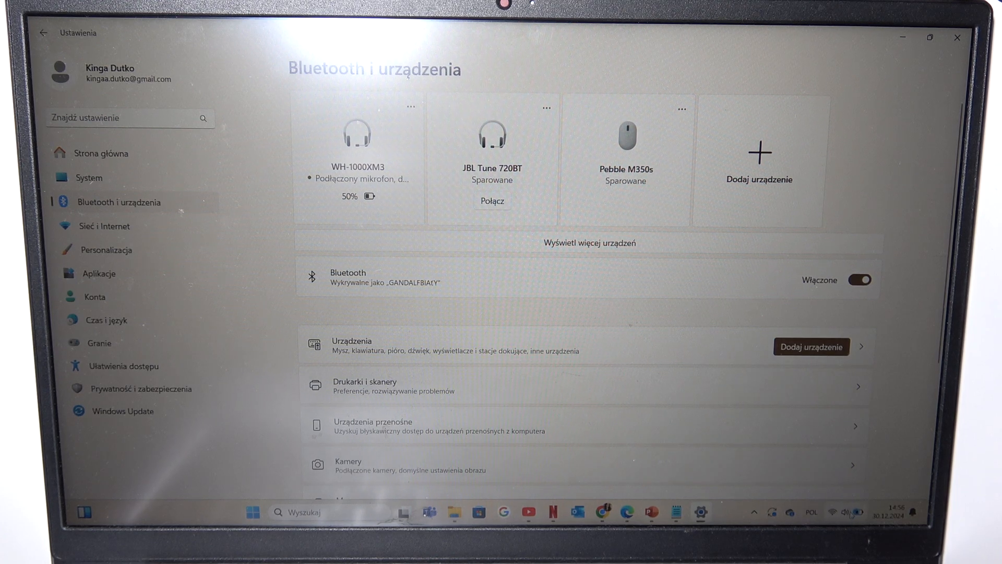
- From quick settings, add a Bluetooth device and connect to realme Buds T310 via Dodaj urządzenie
left_click(831, 512)
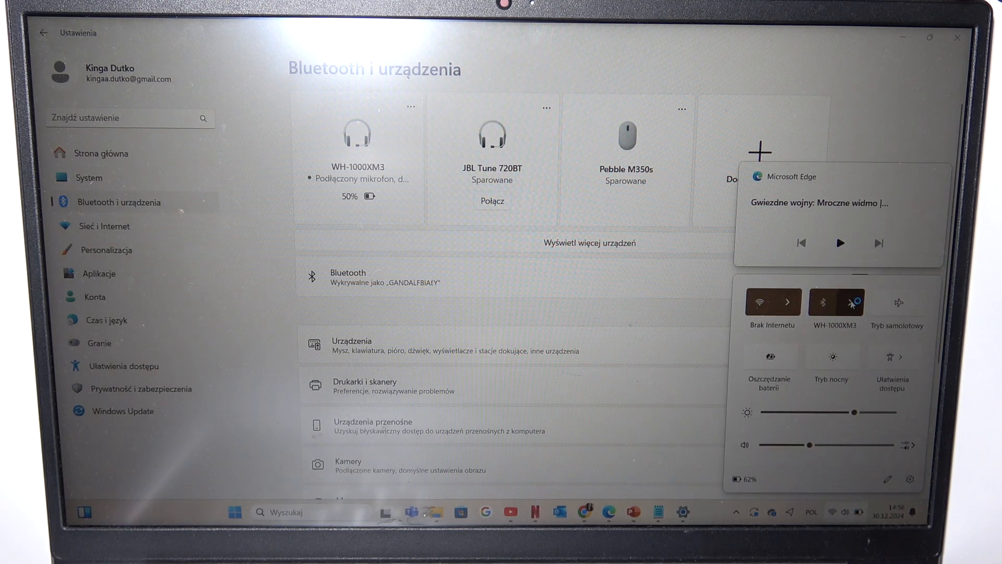
left_click(852, 301)
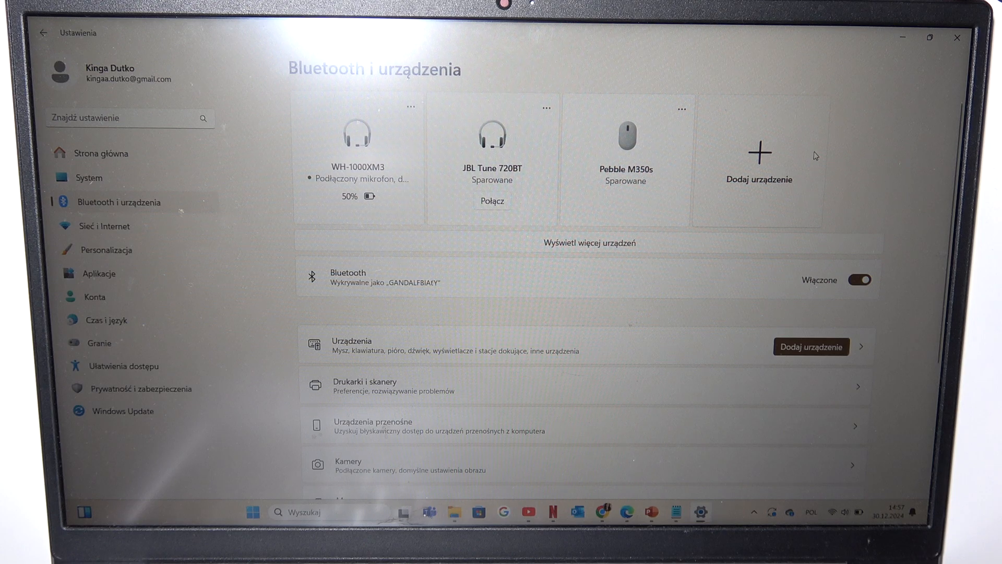
left_click(760, 153)
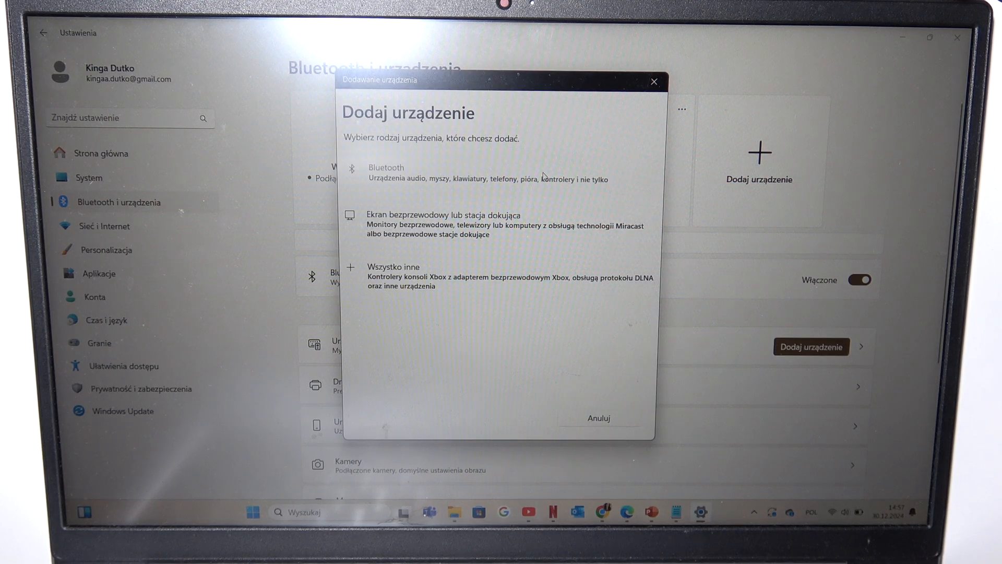
left_click(385, 173)
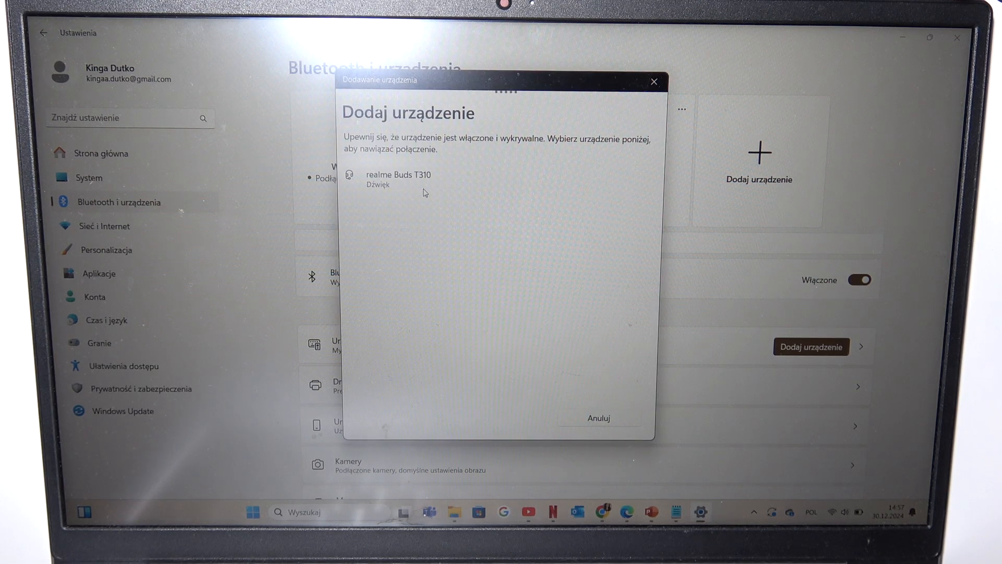
left_click(396, 179)
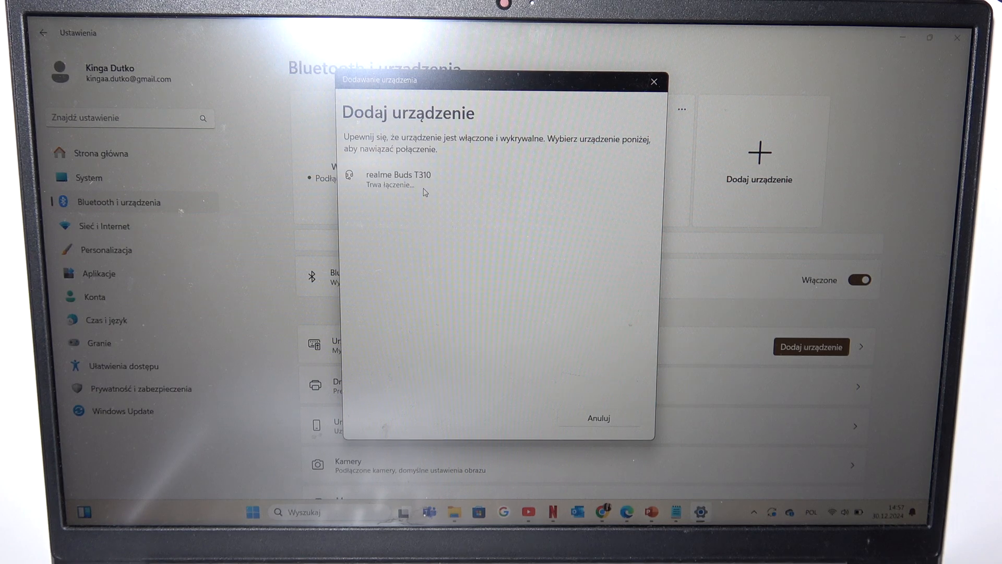